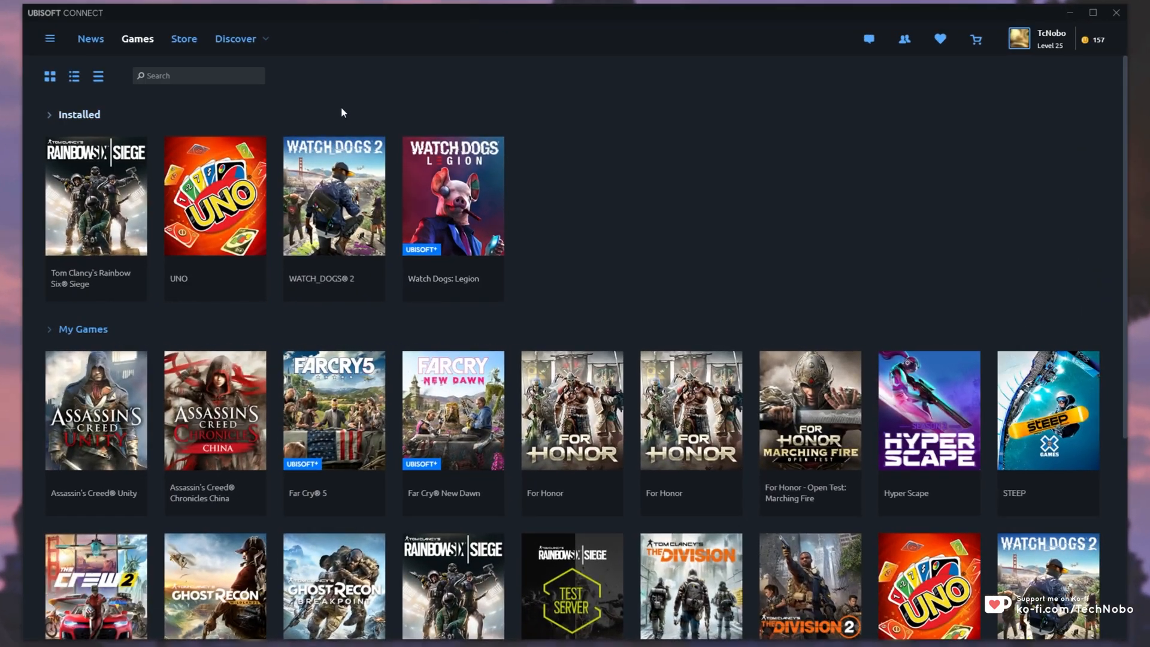
Go to the Store front page and reach the My Account links in its footer.
click(185, 38)
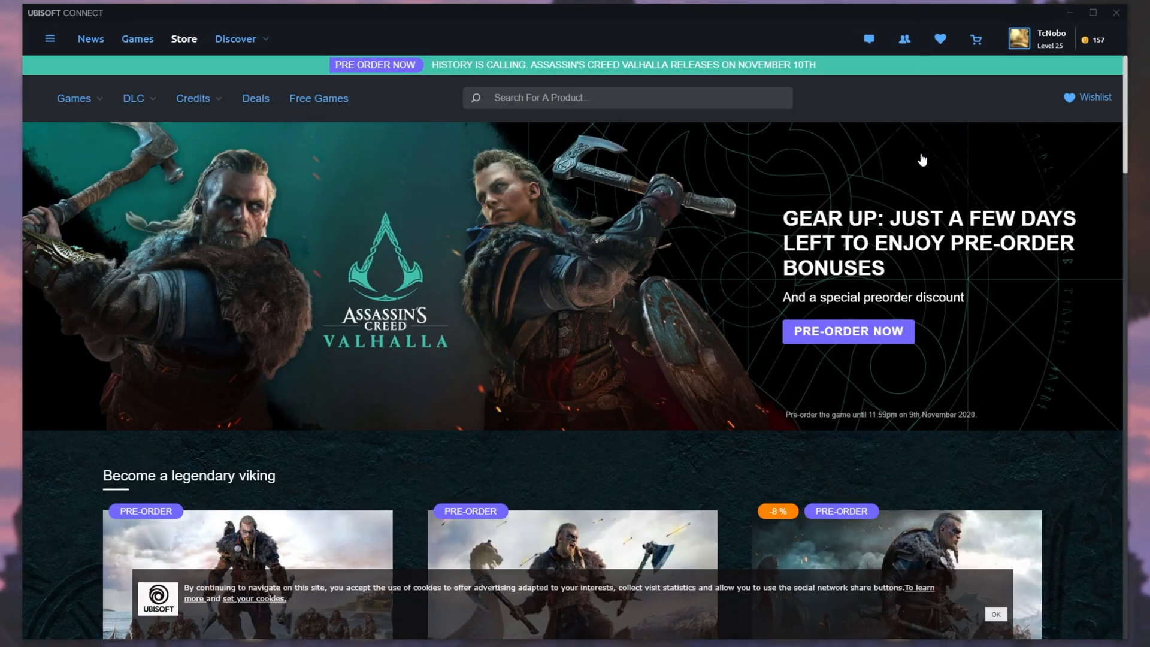
scroll(down, 3)
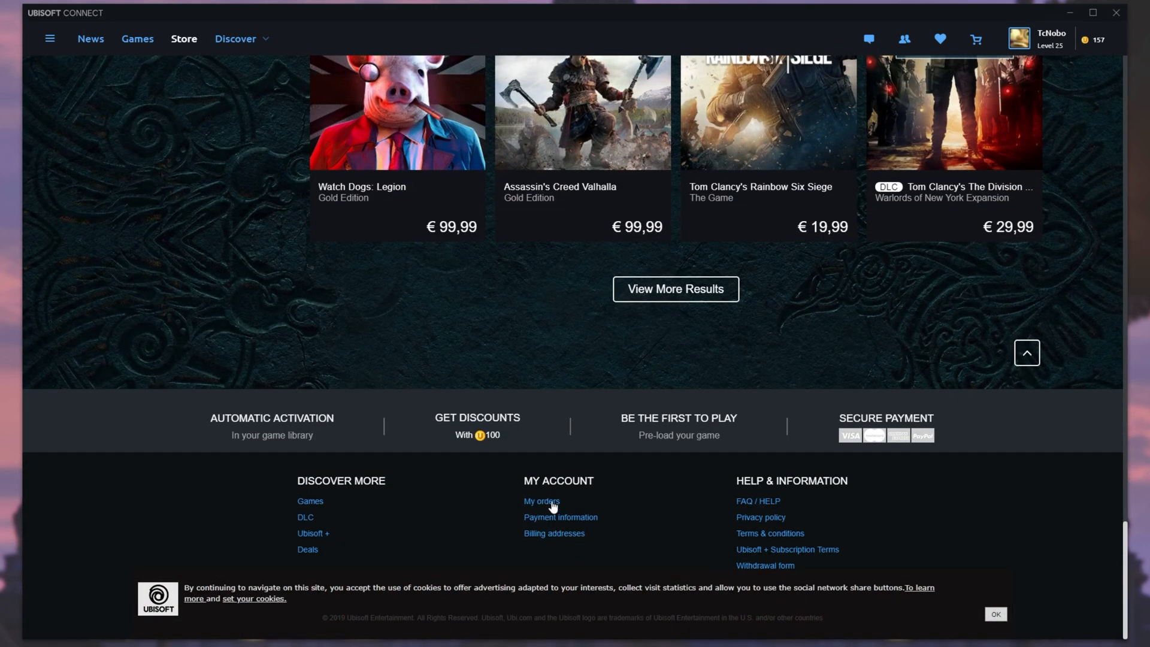
mouse_move(554, 561)
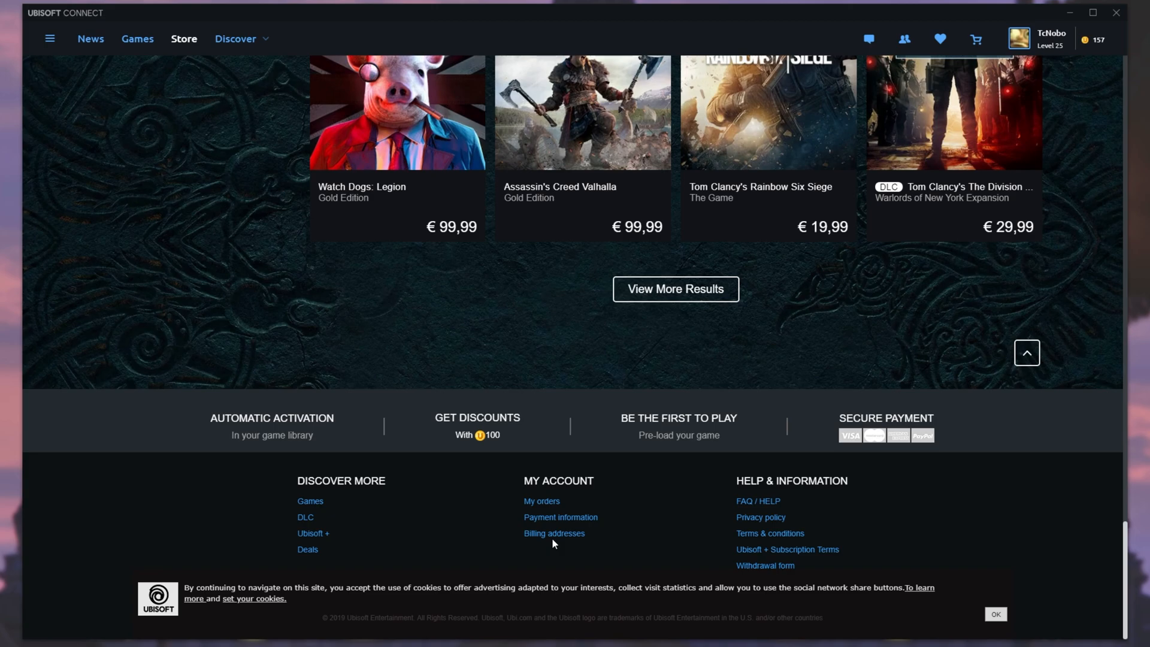
click(1000, 614)
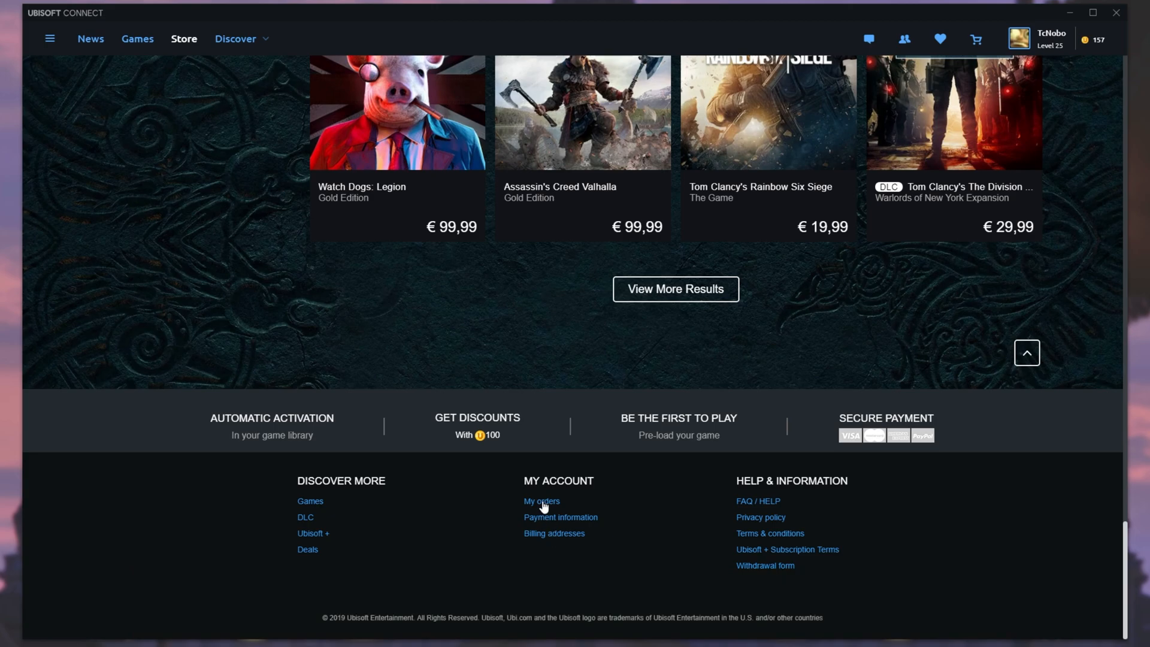
View the €14,99 monthly Ubisoft+ plan via My orders, then follow the cancel link to the French page.
click(540, 501)
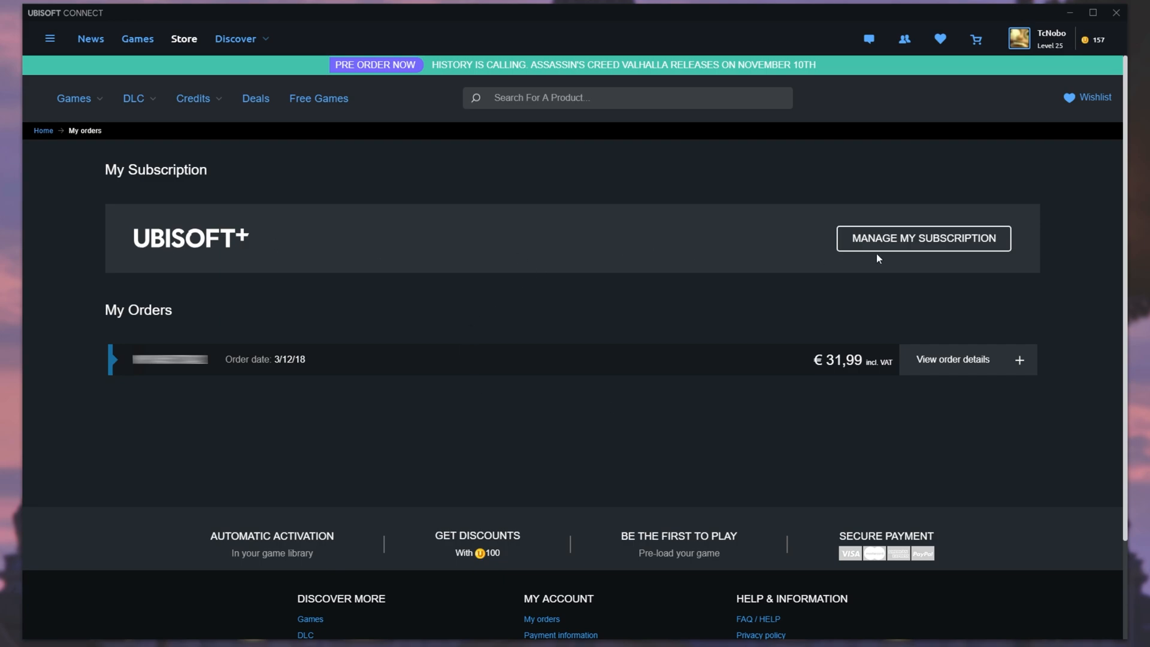
mouse_move(877, 246)
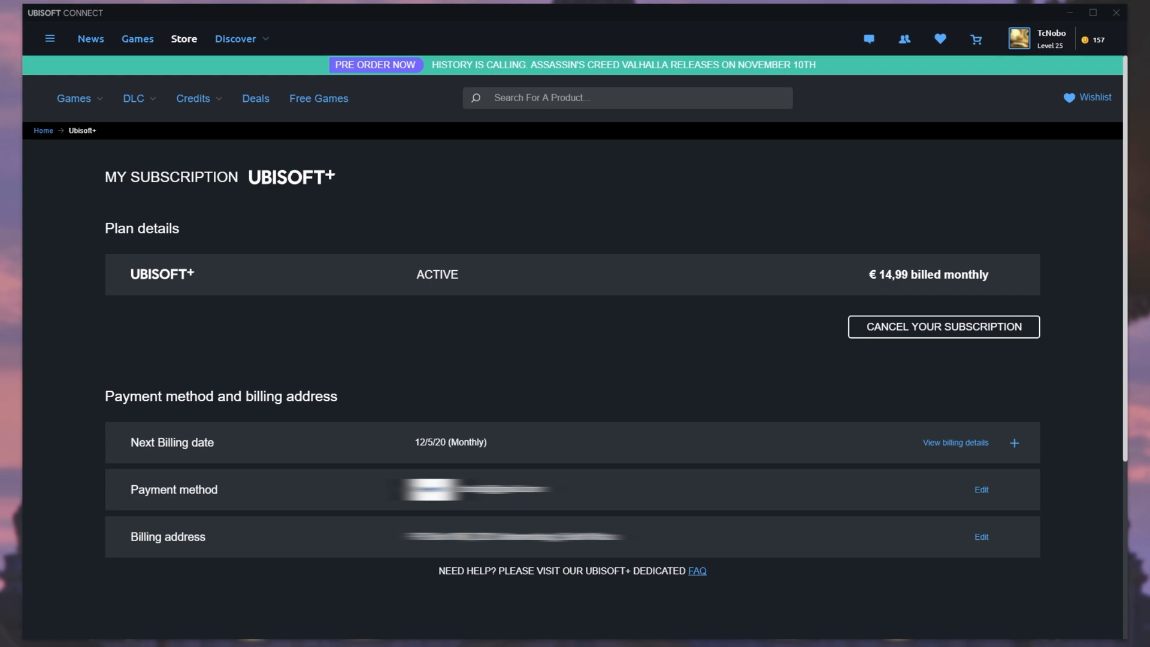
click(697, 571)
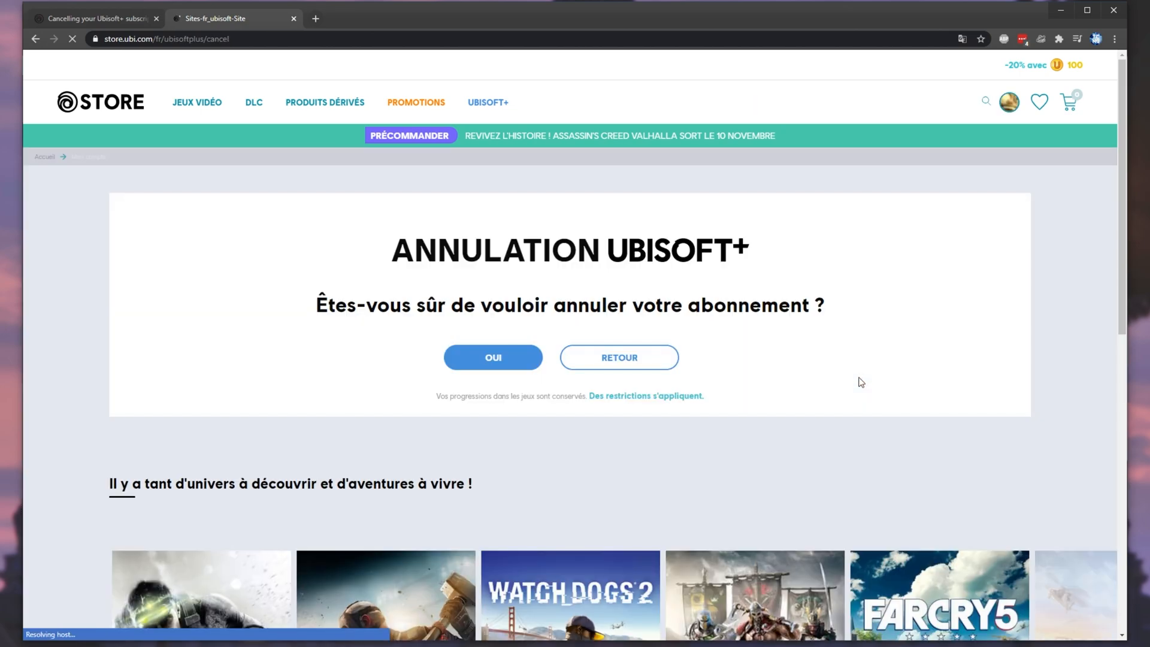
Dismiss the store.ubi.com cancellation page and bring Ubisoft Connect's plan details back up.
click(985, 101)
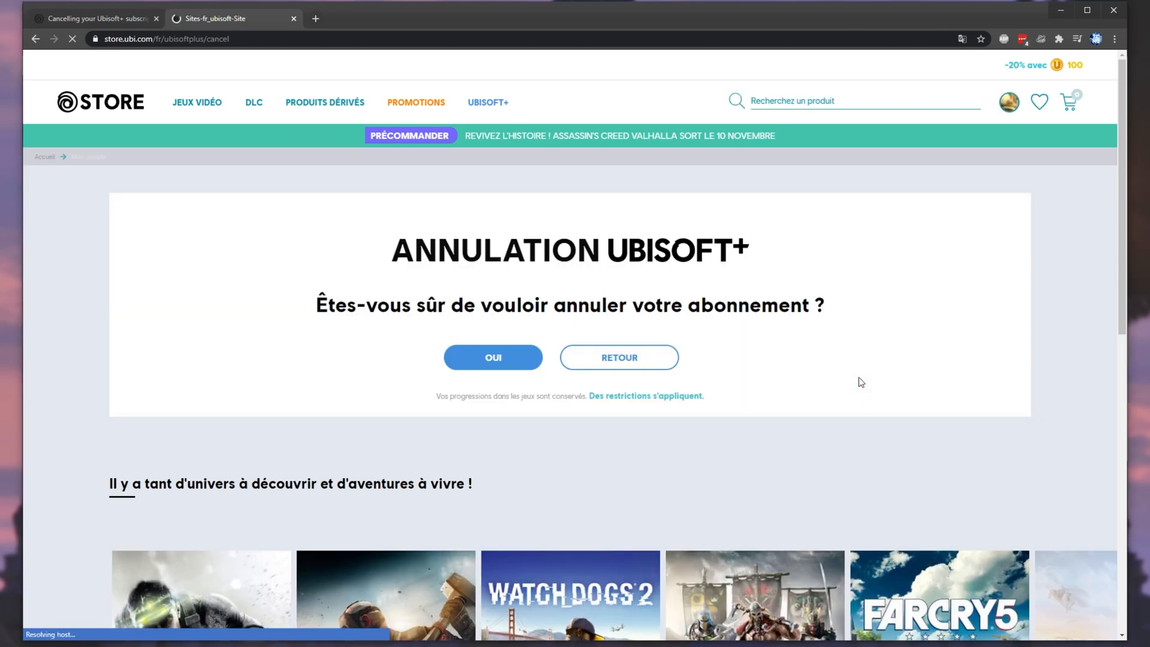
click(96, 18)
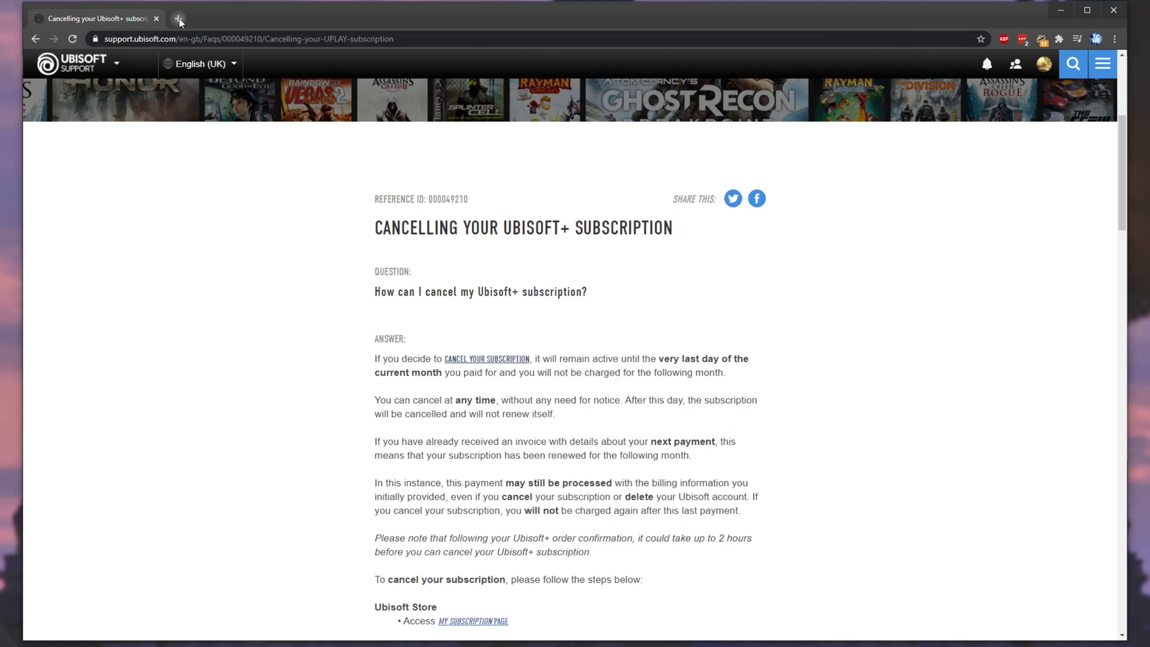
click(175, 20)
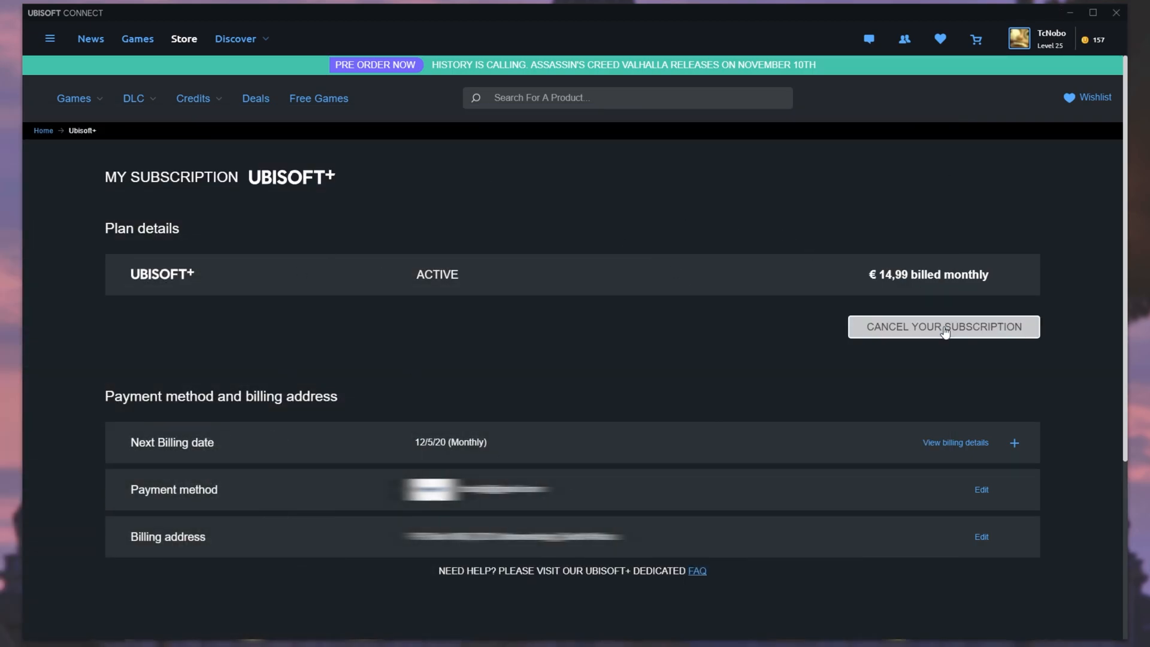
Cancel the Ubisoft+ subscription and confirm with Yes, ending the contract on 12/5/20.
click(944, 326)
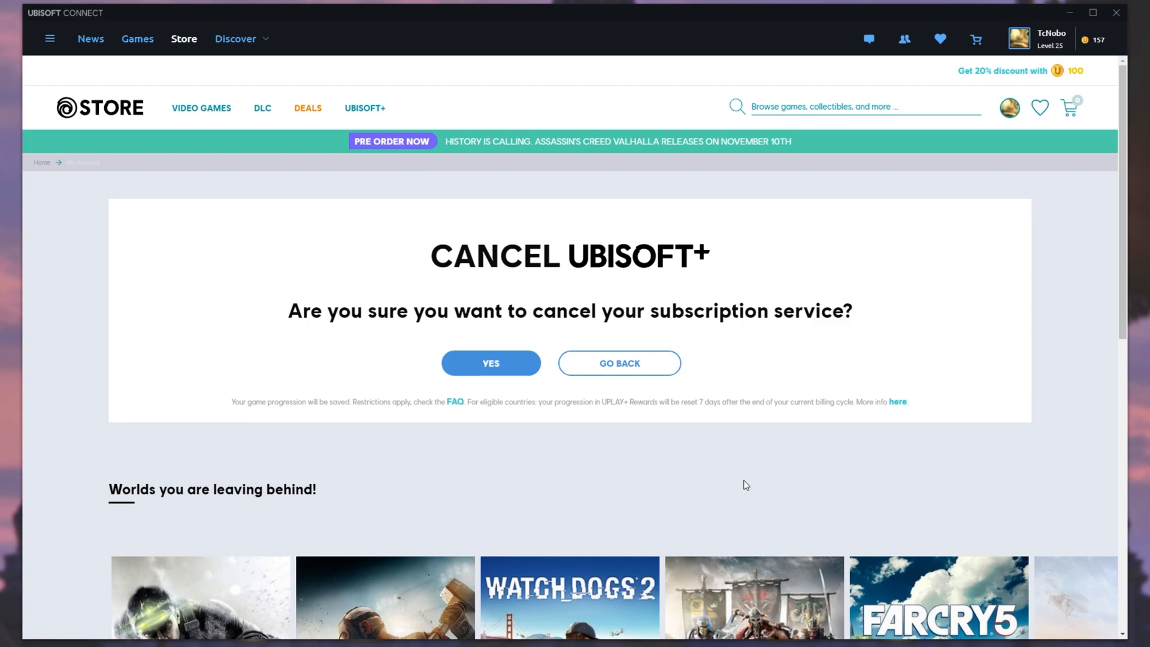
mouse_move(817, 376)
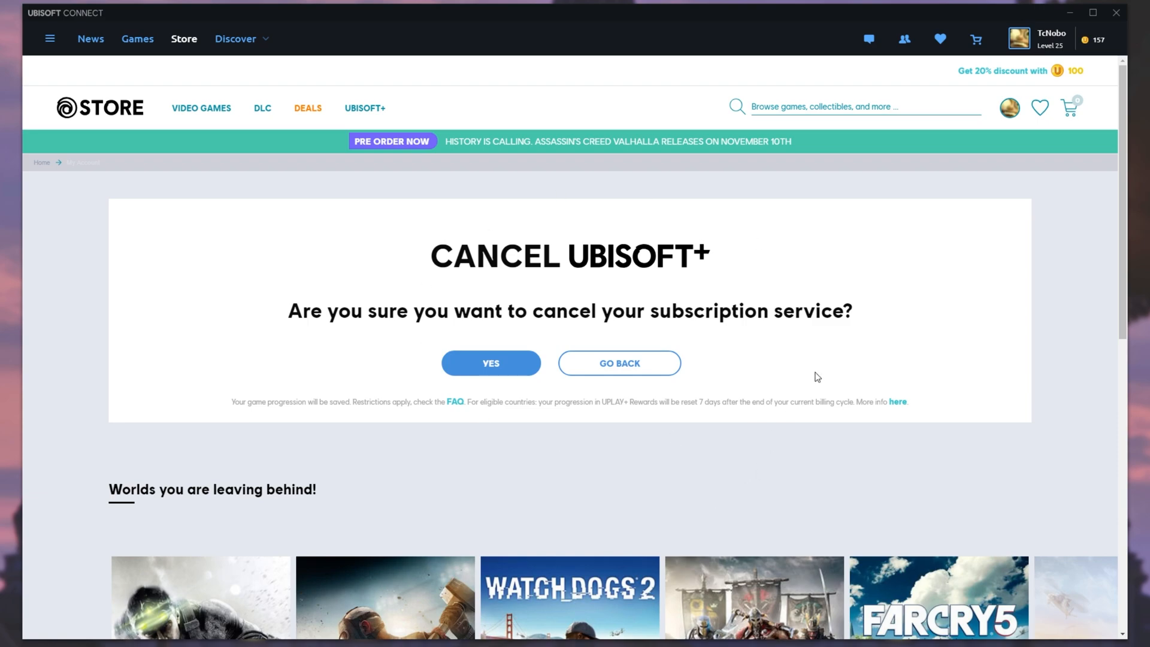
mouse_move(615, 339)
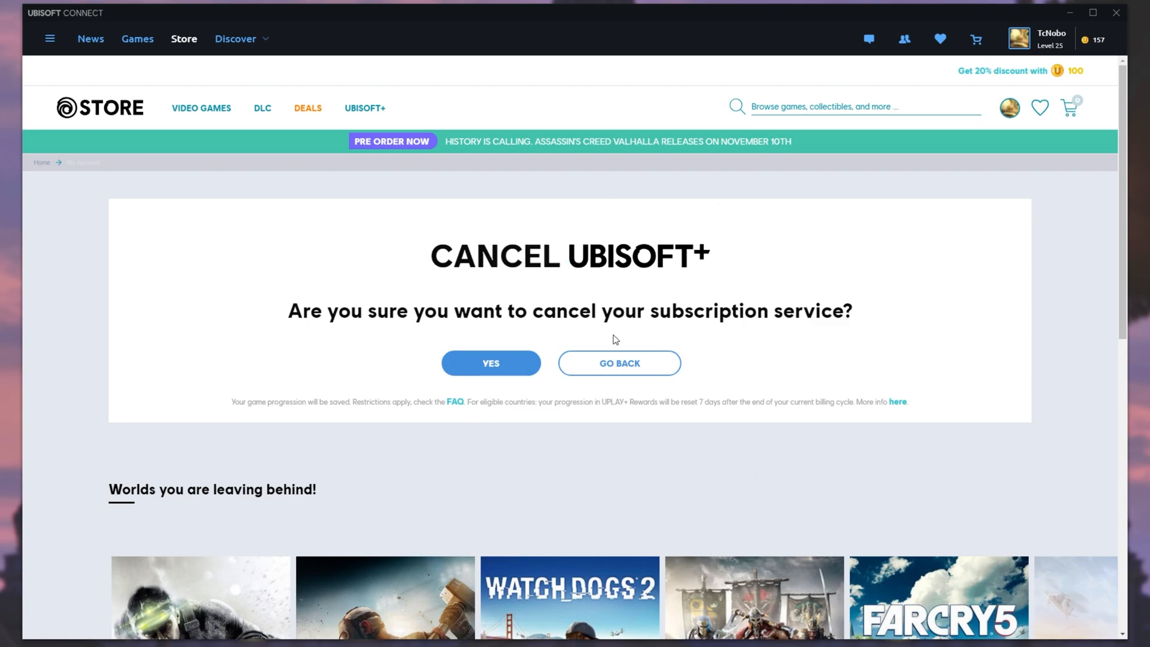
click(491, 364)
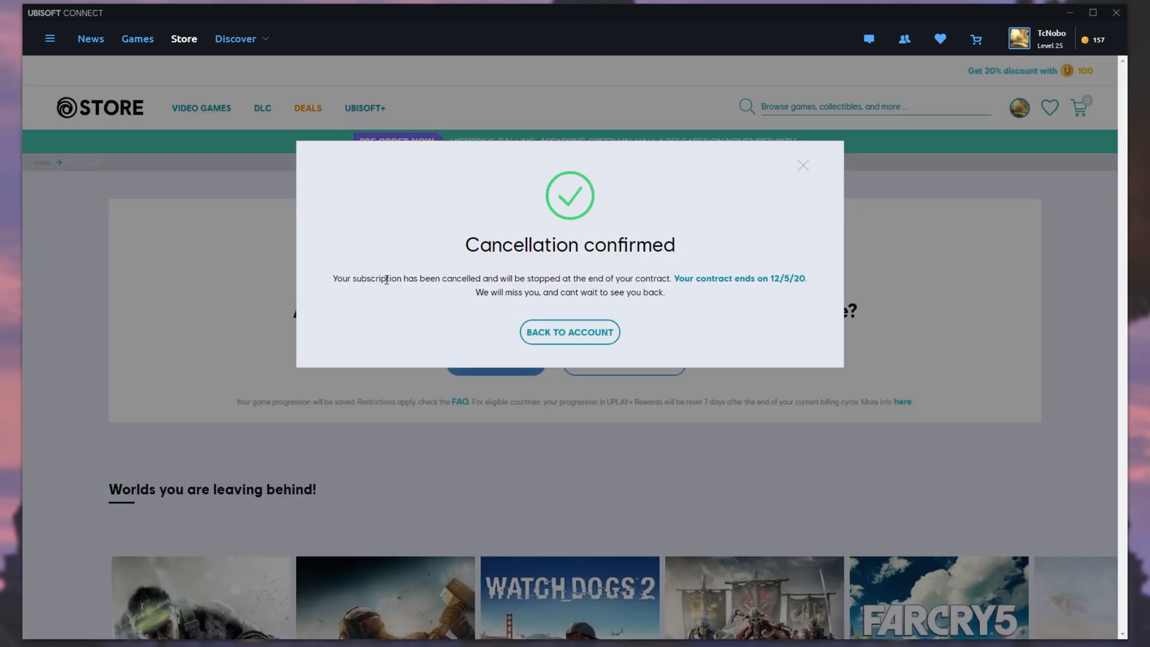
mouse_move(656, 291)
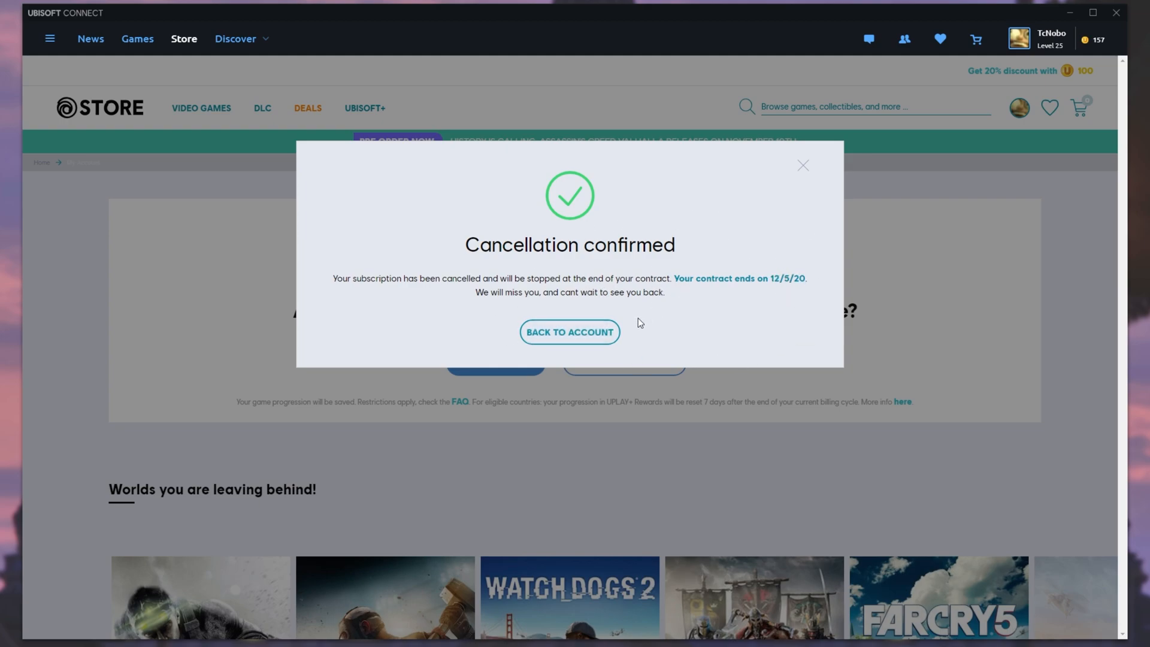
Go Back To Account and expand the plan details of Ubisoft+, now Cancelled - active until 12/4/20.
click(570, 332)
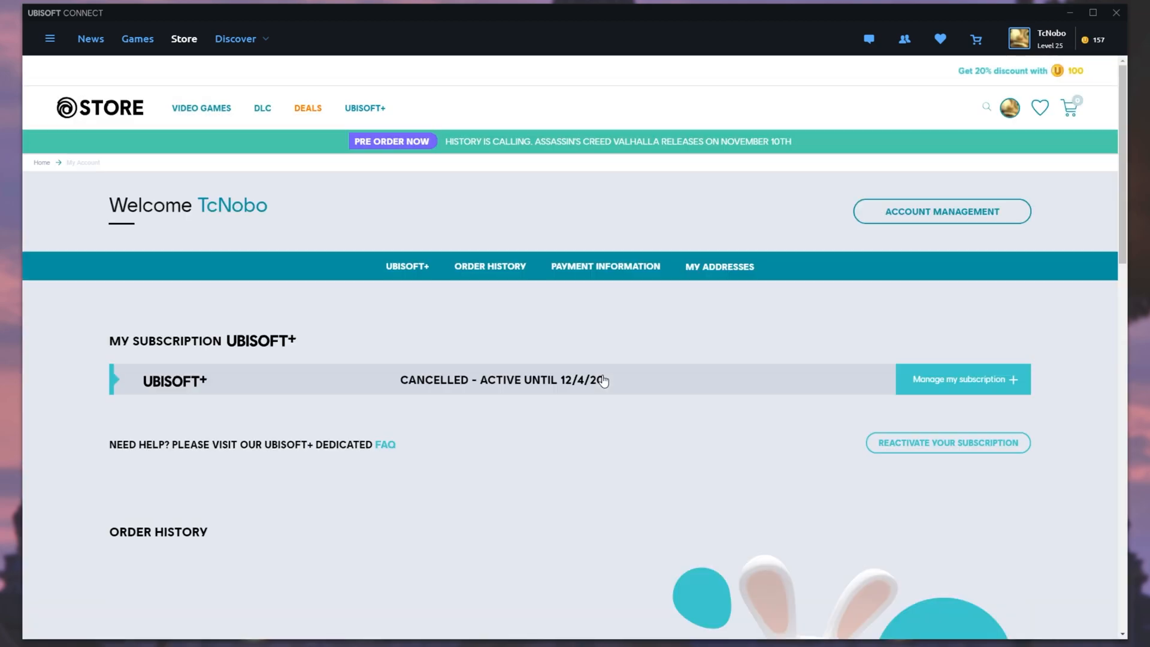
drag(398, 380, 531, 380)
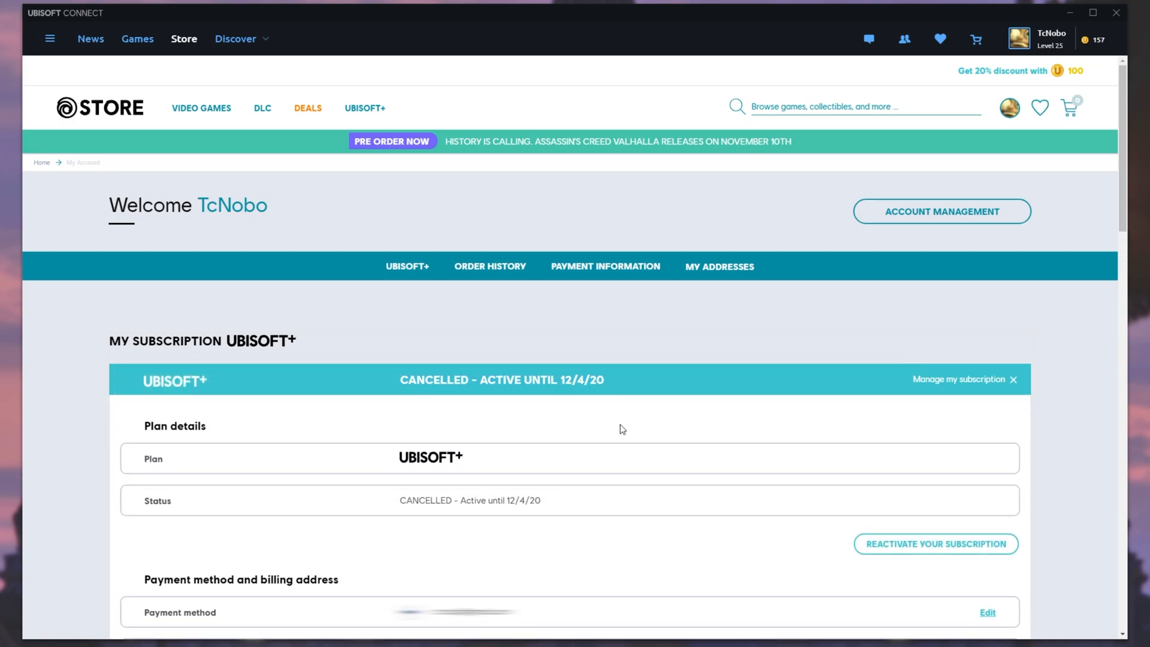
mouse_move(610, 515)
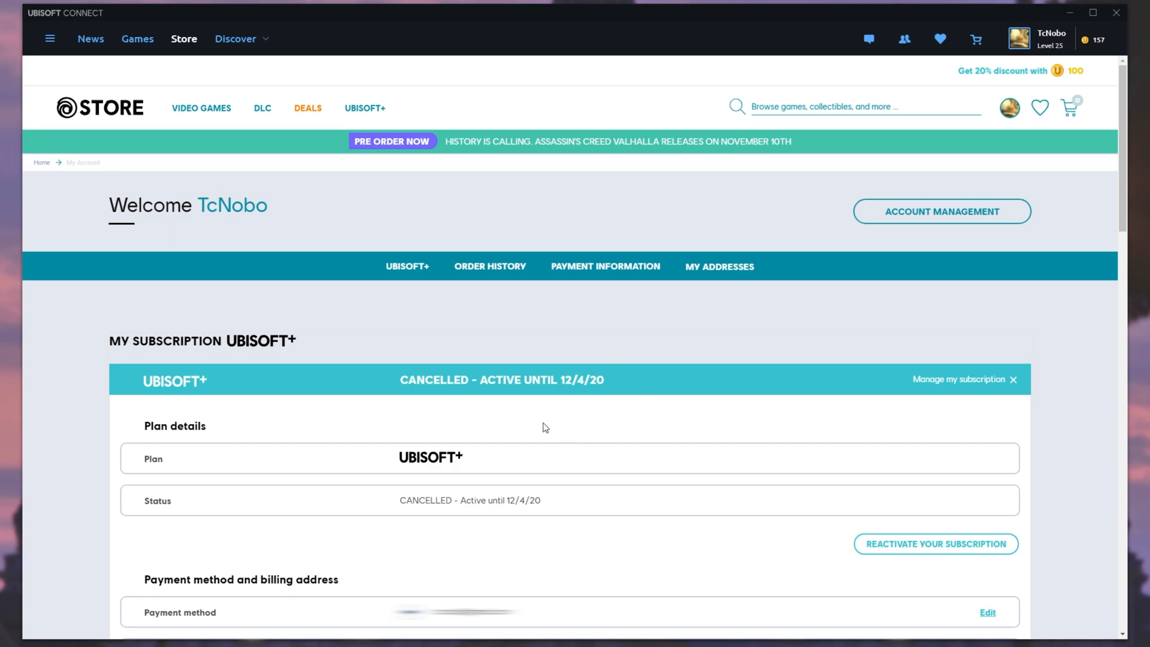
mouse_move(643, 433)
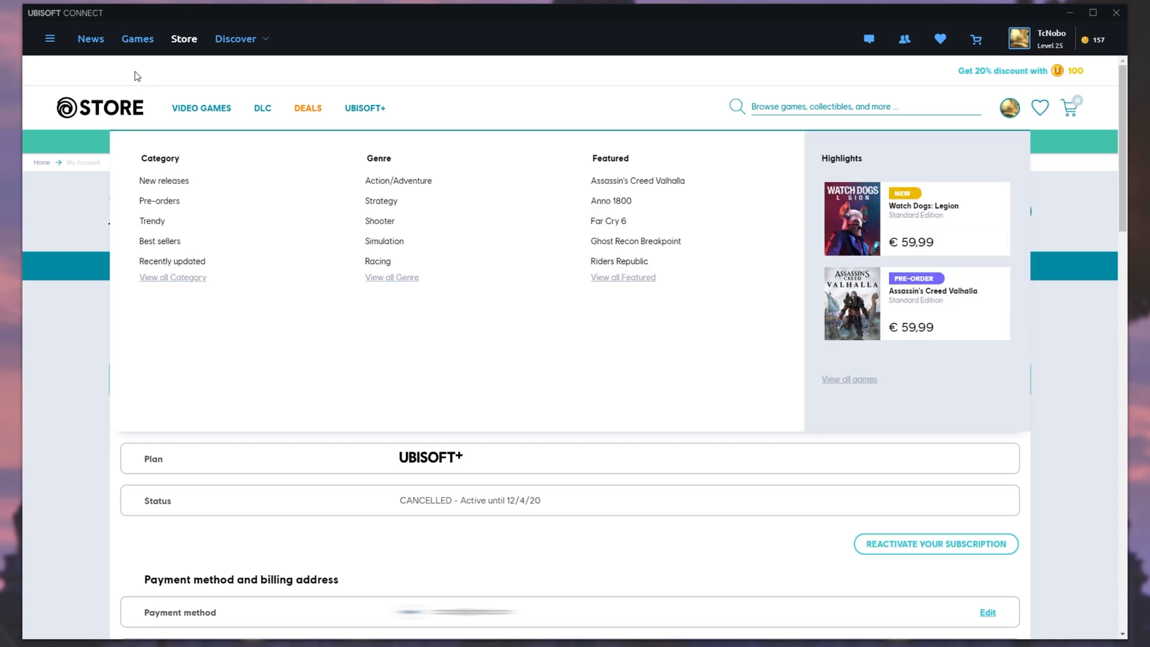
From the Games library, bring up the Watch Dogs: Legion page showing it still playable.
click(136, 38)
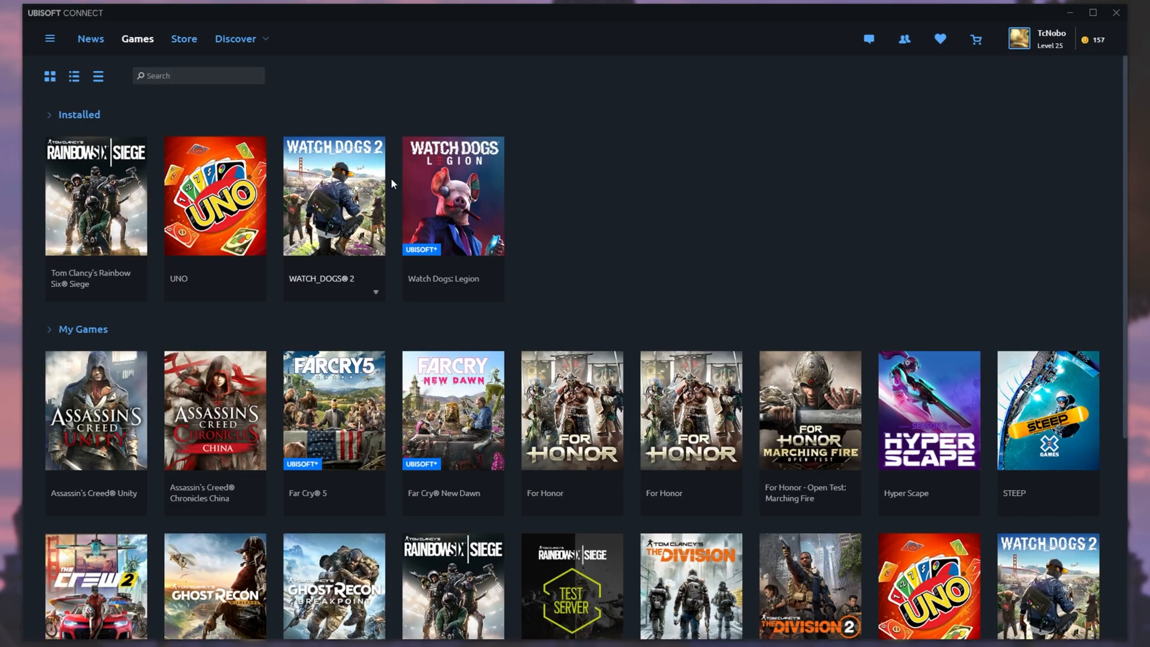
click(453, 197)
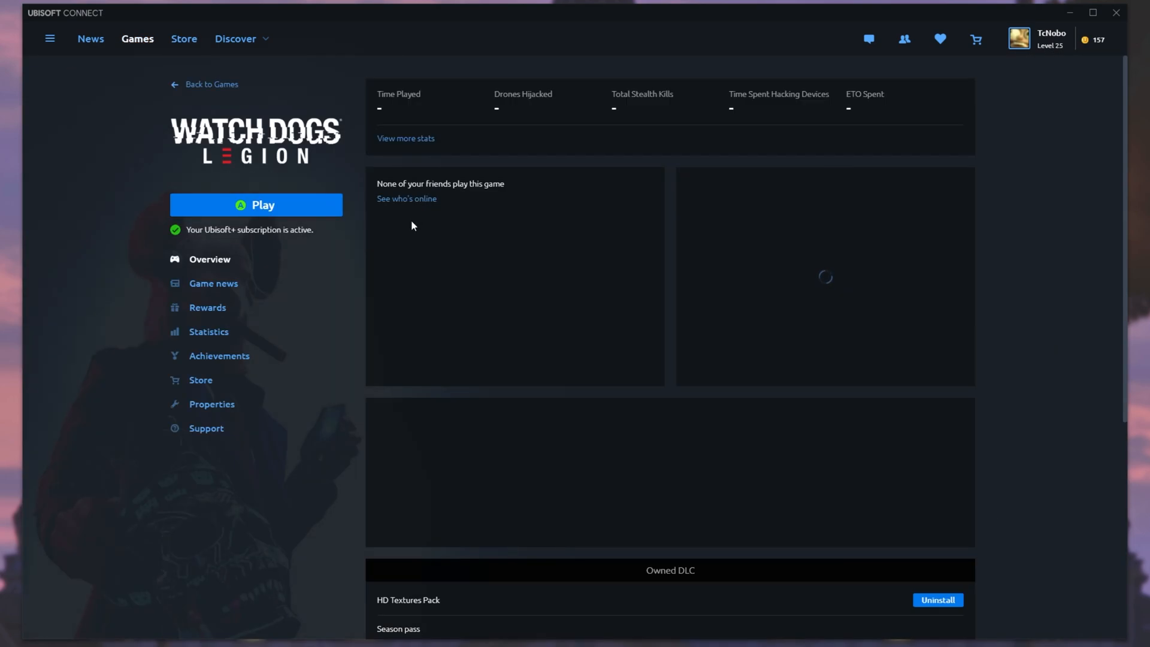